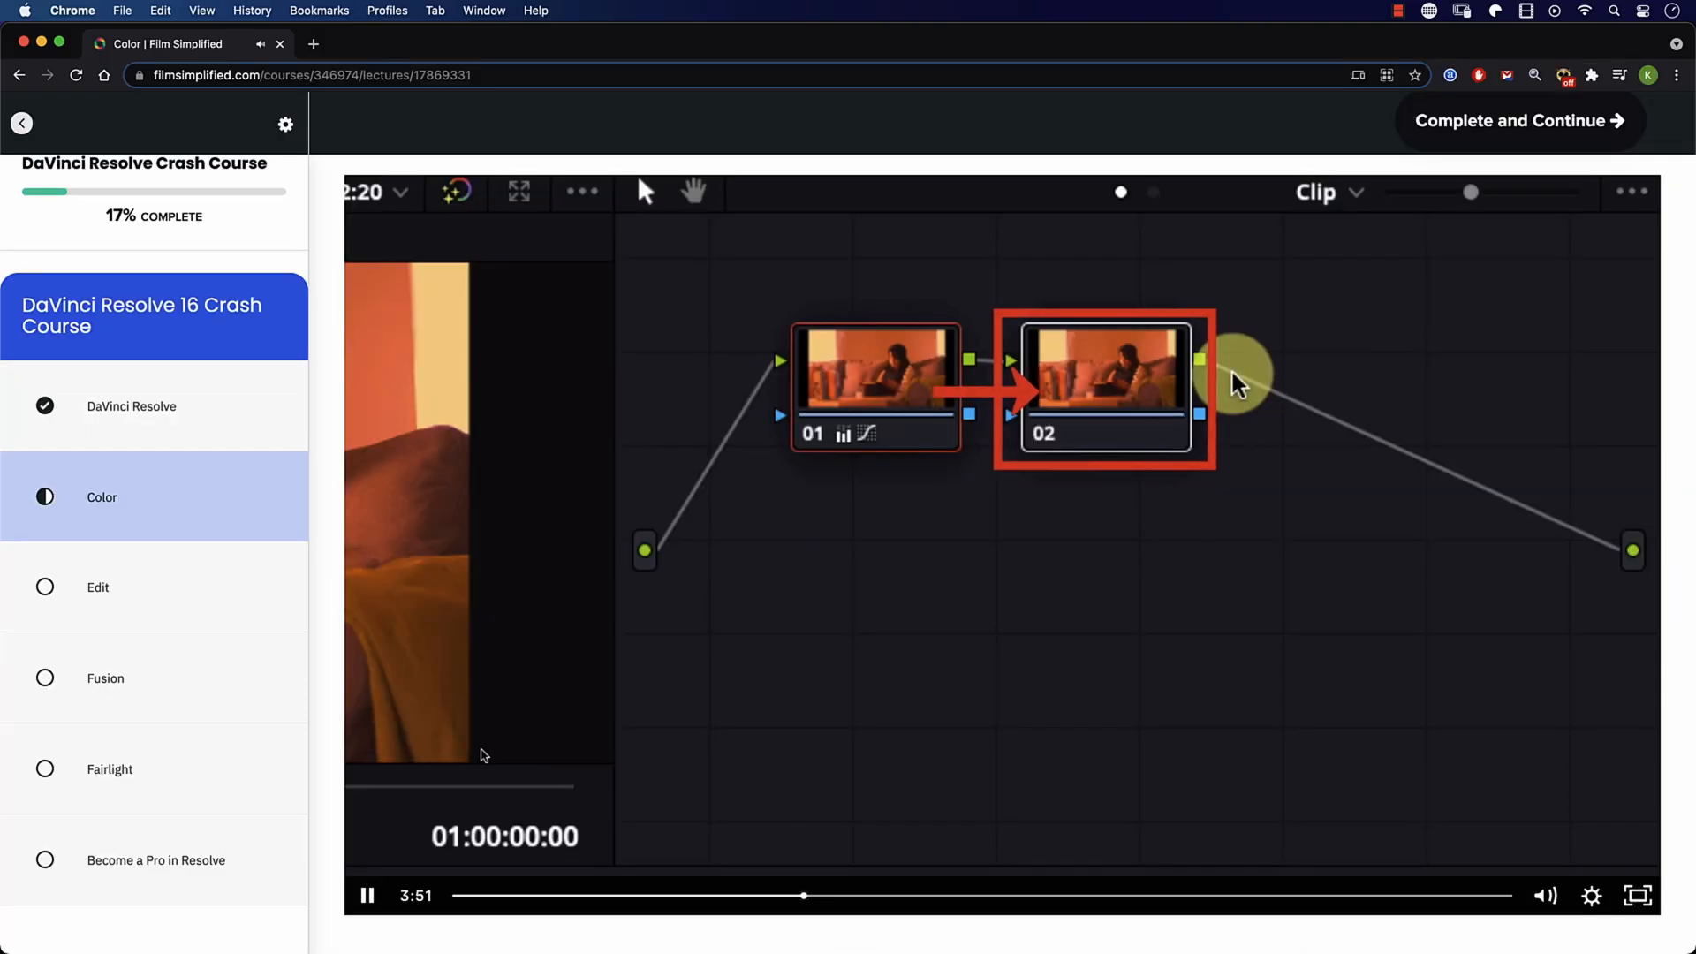
mouse_move(622, 644)
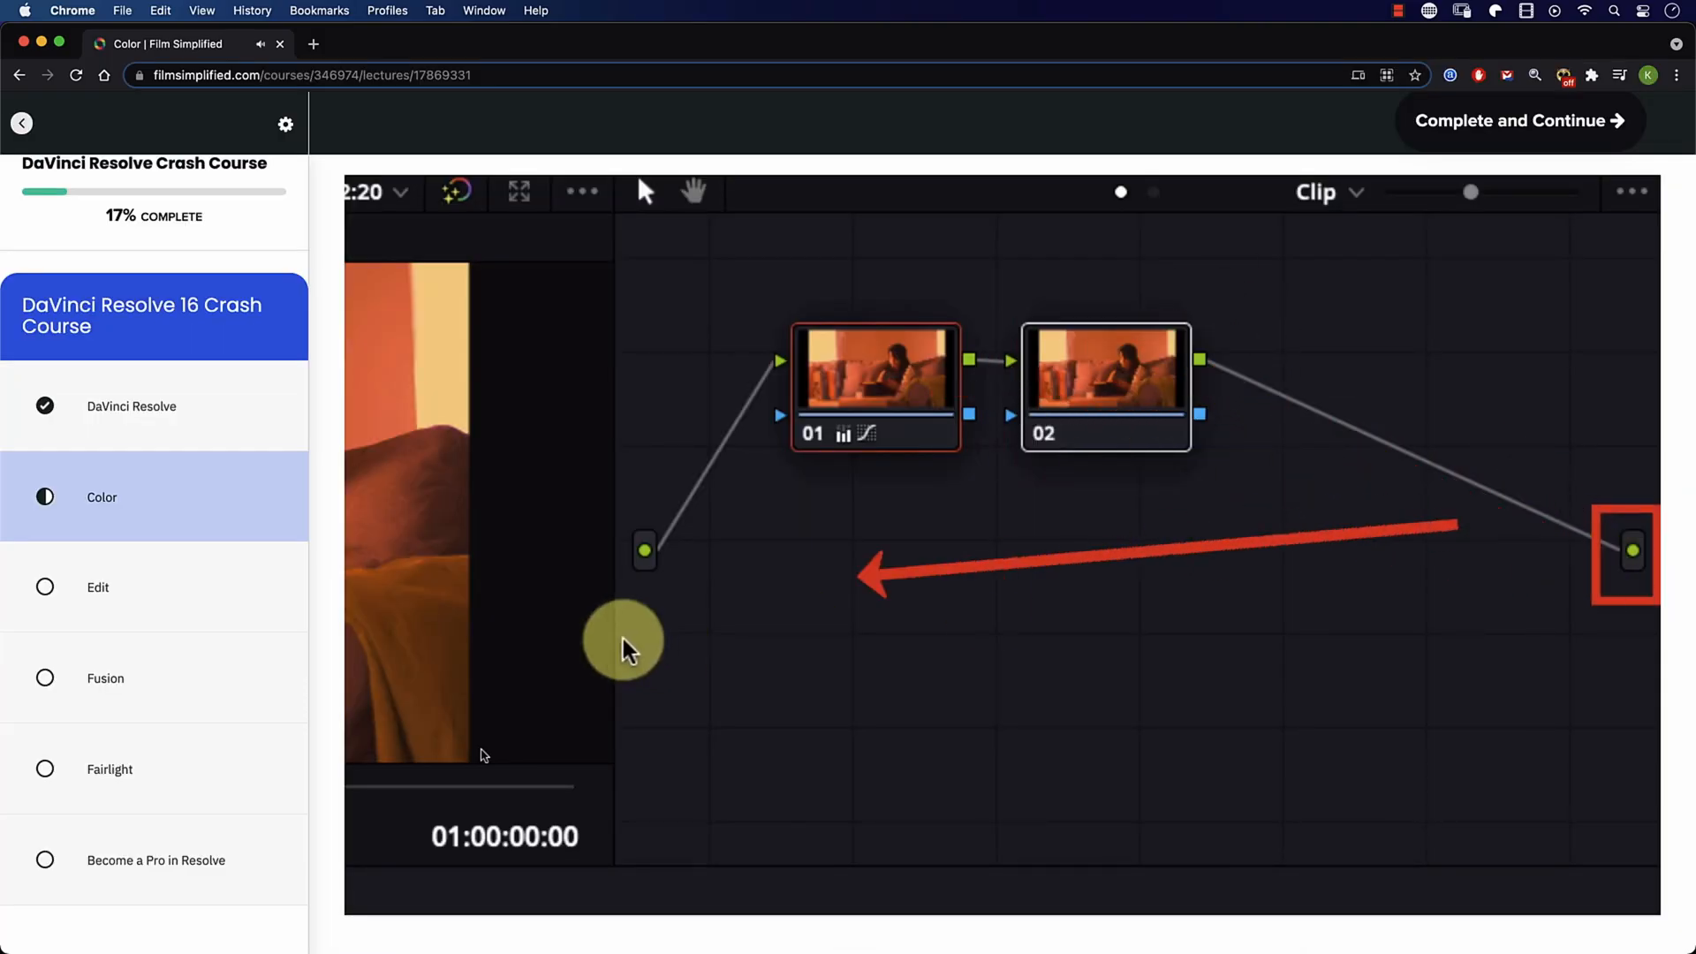
Step: Switch from the Film Simplified course video to the DaVinci Resolve project
click(97, 588)
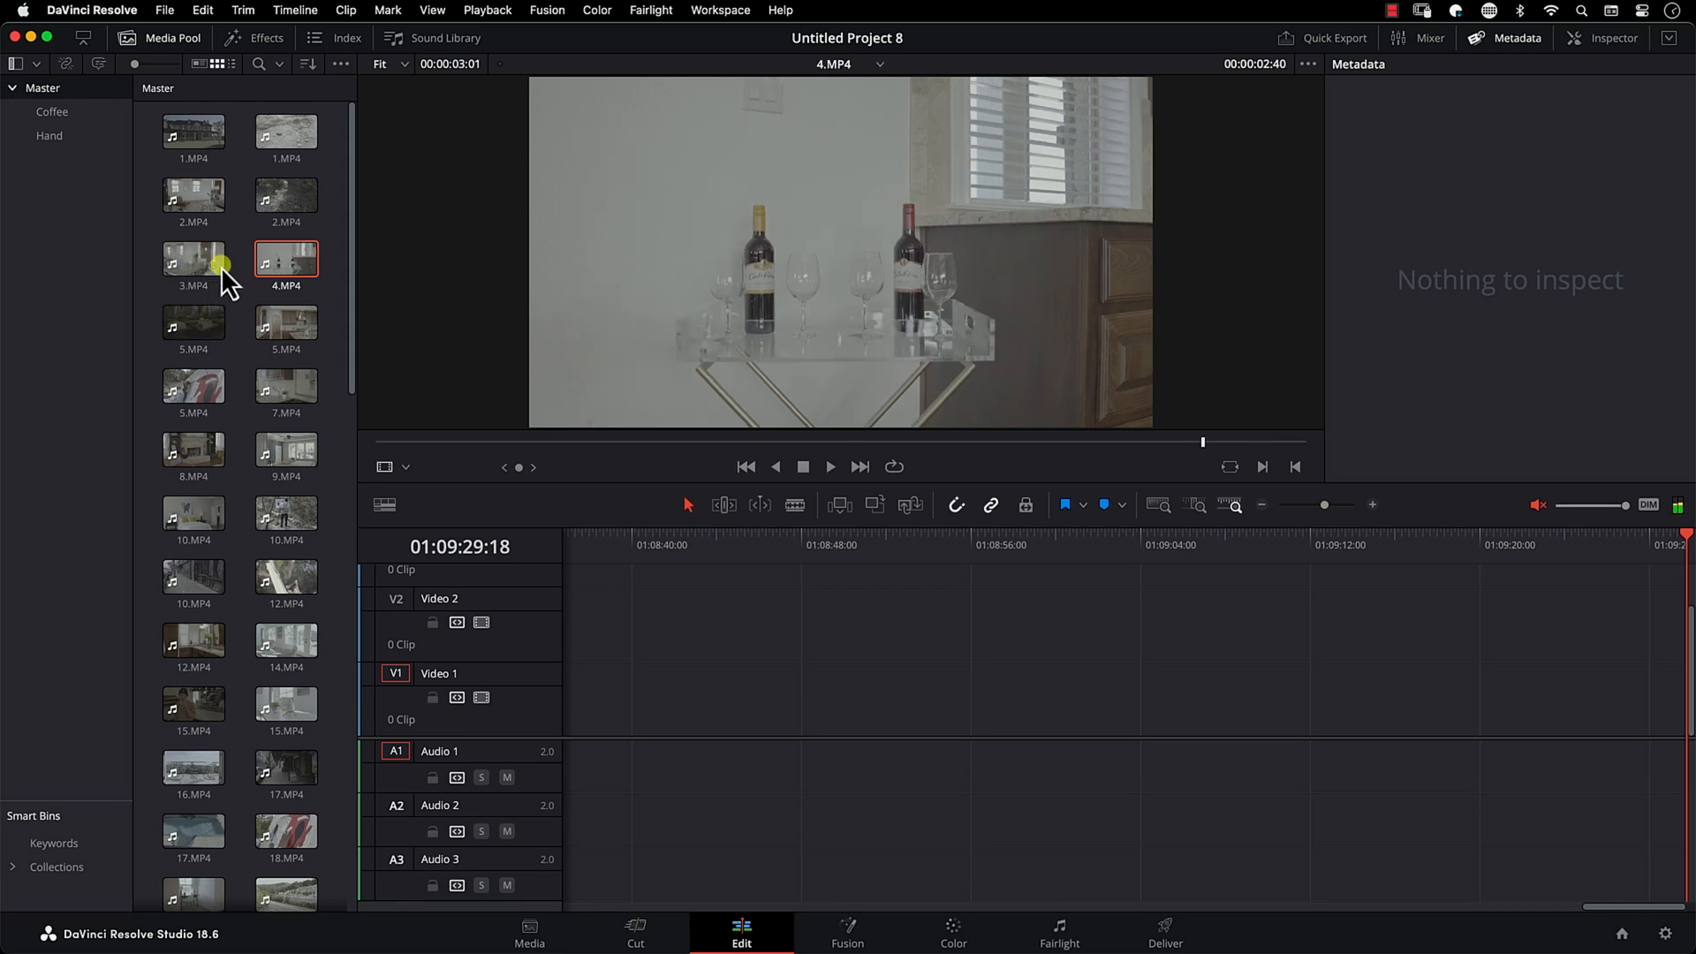
Step: Select clip 15.MP4 and add the keywords 'window' and 'plant' in the Metadata panel
click(285, 703)
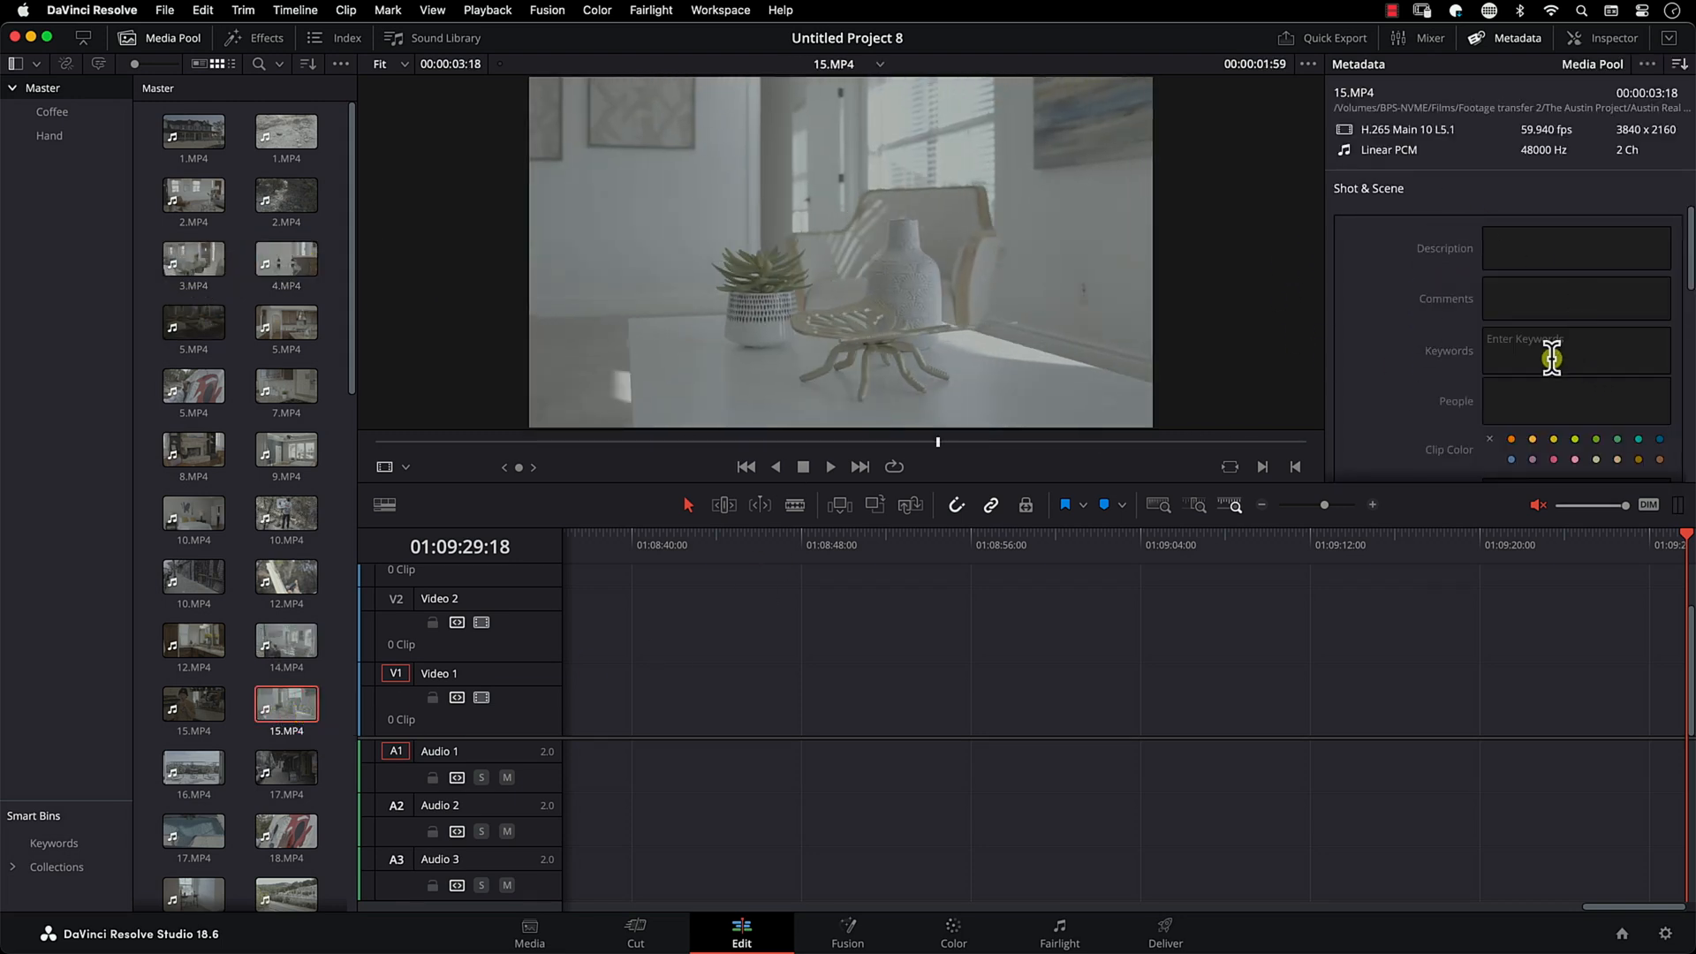
click(1576, 350)
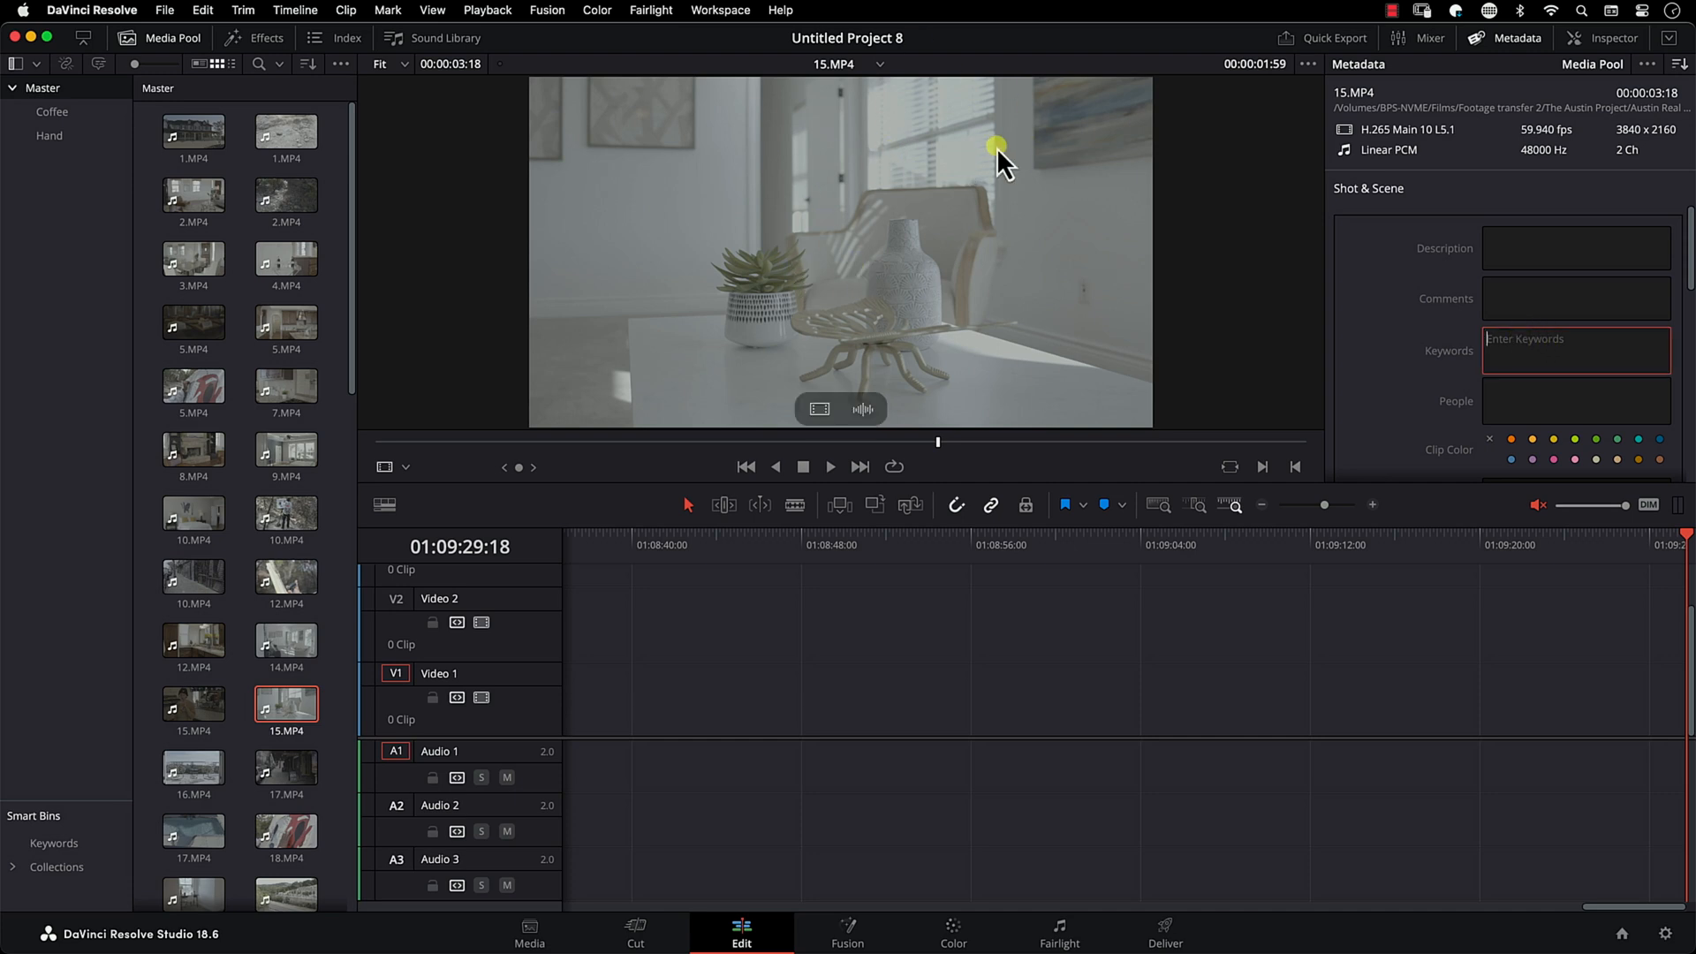
mouse_move(992, 175)
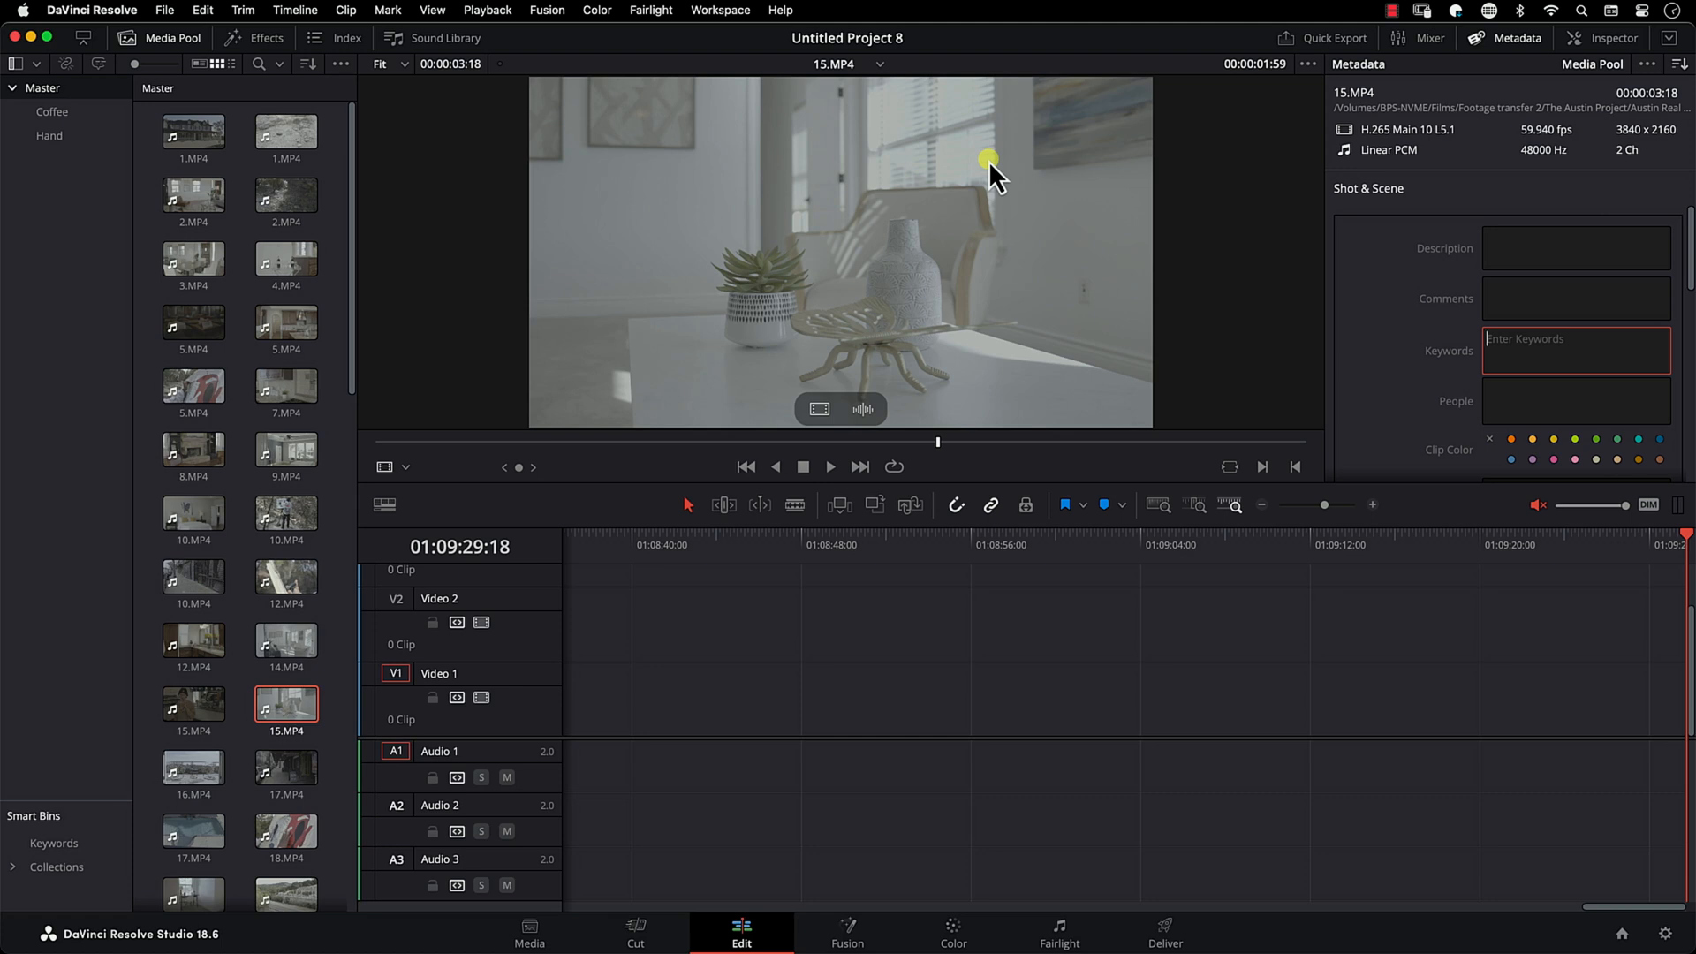
text(window)
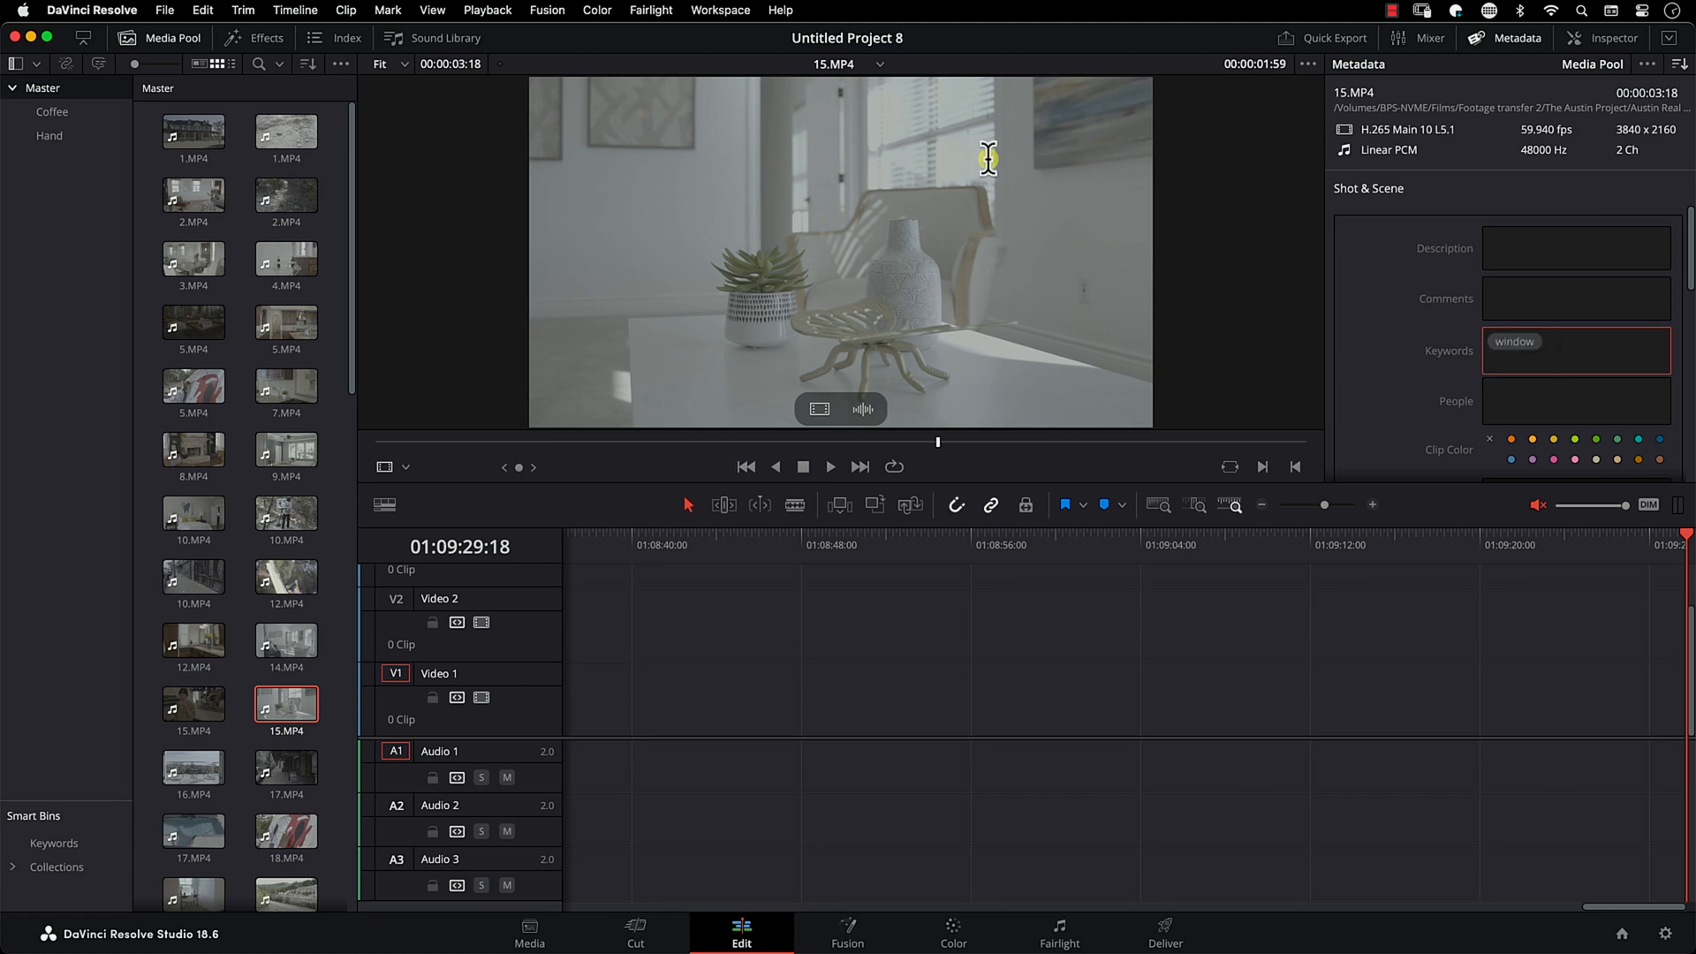
text(plant)
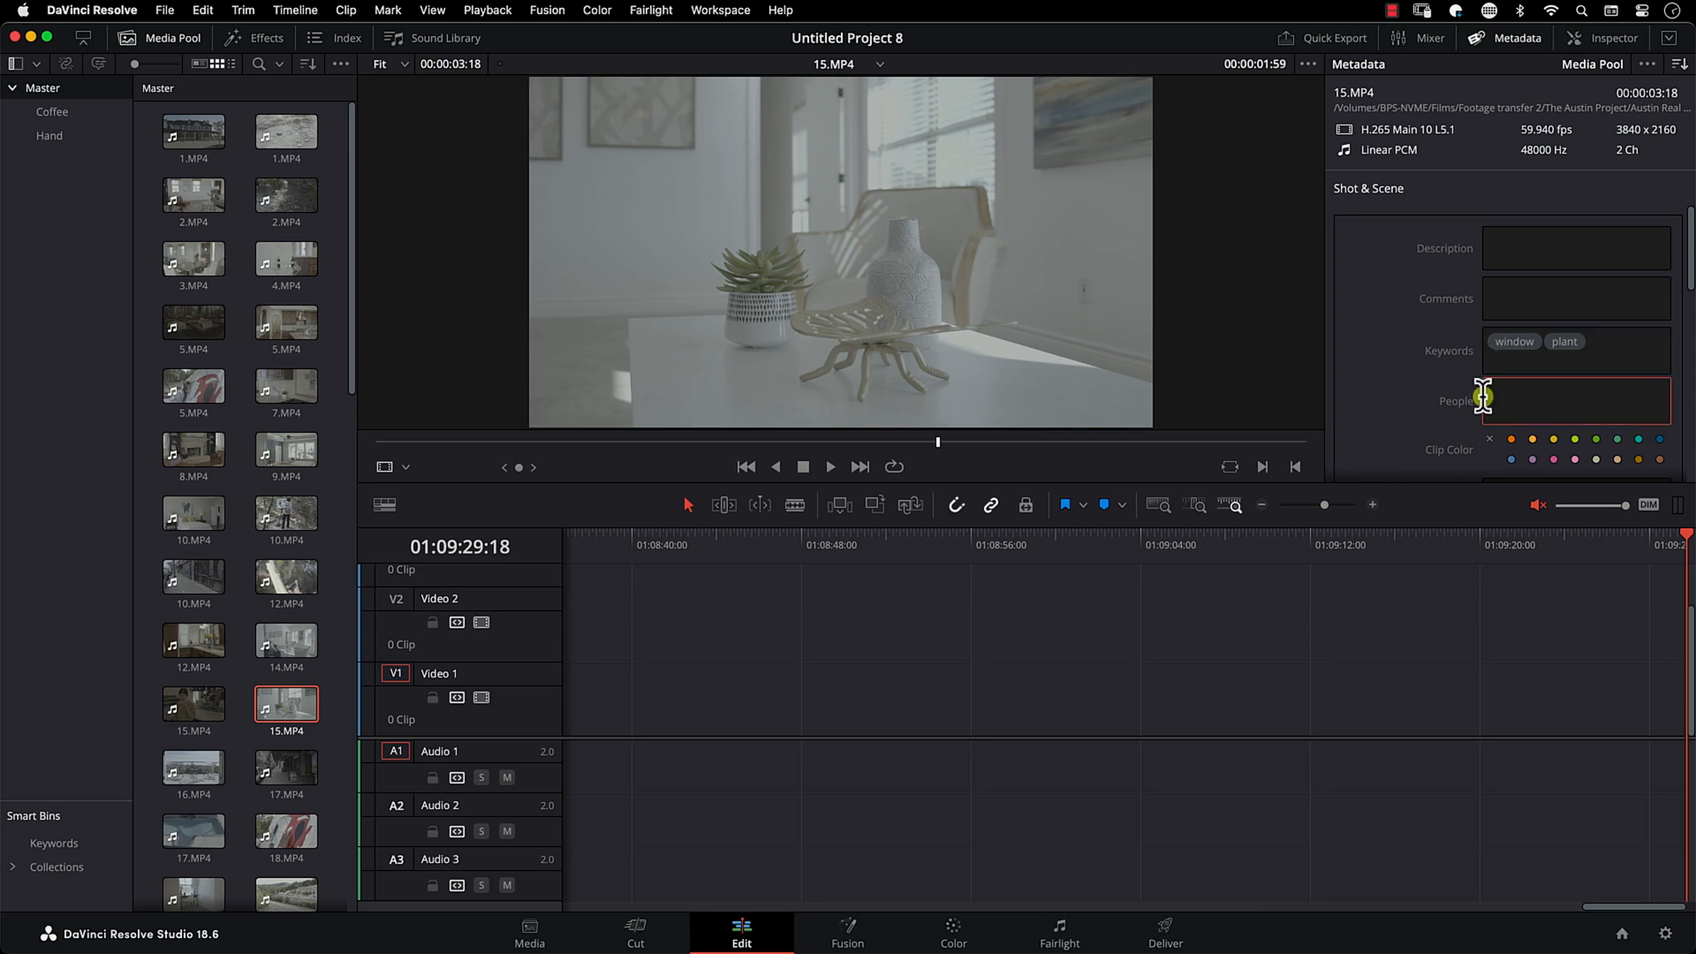
Step: Select clip 10.MP4 and add keywords 'bed', 'door' and 'interior' via suggestions
click(194, 516)
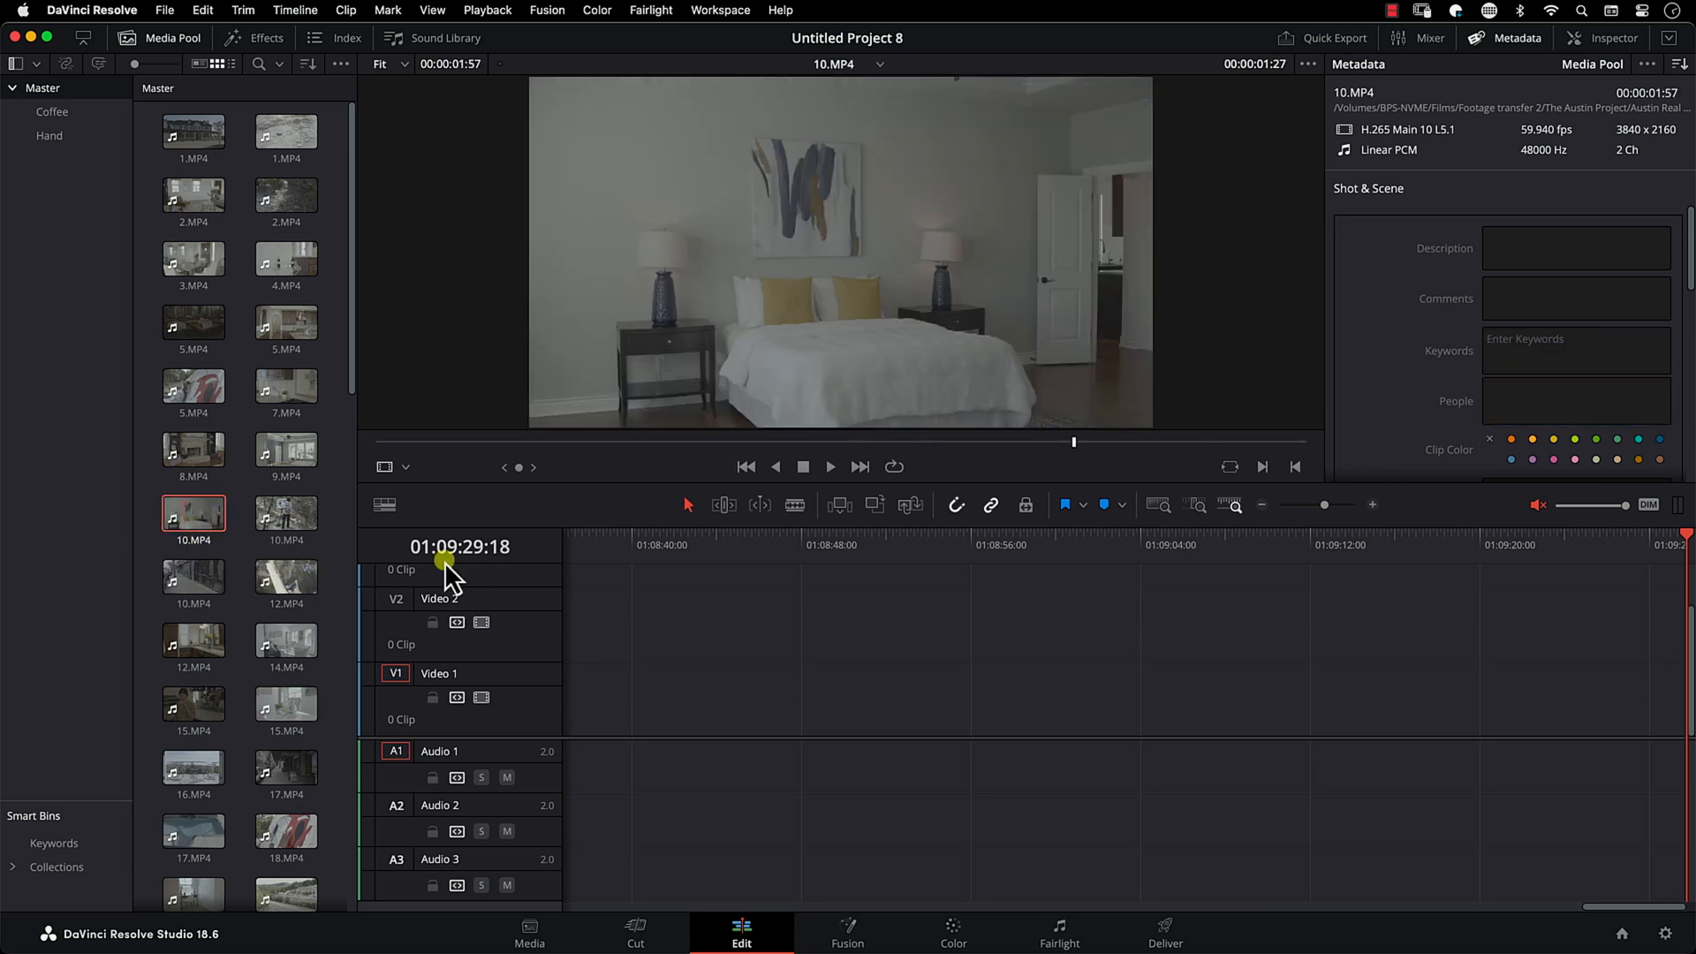
text(bed doo)
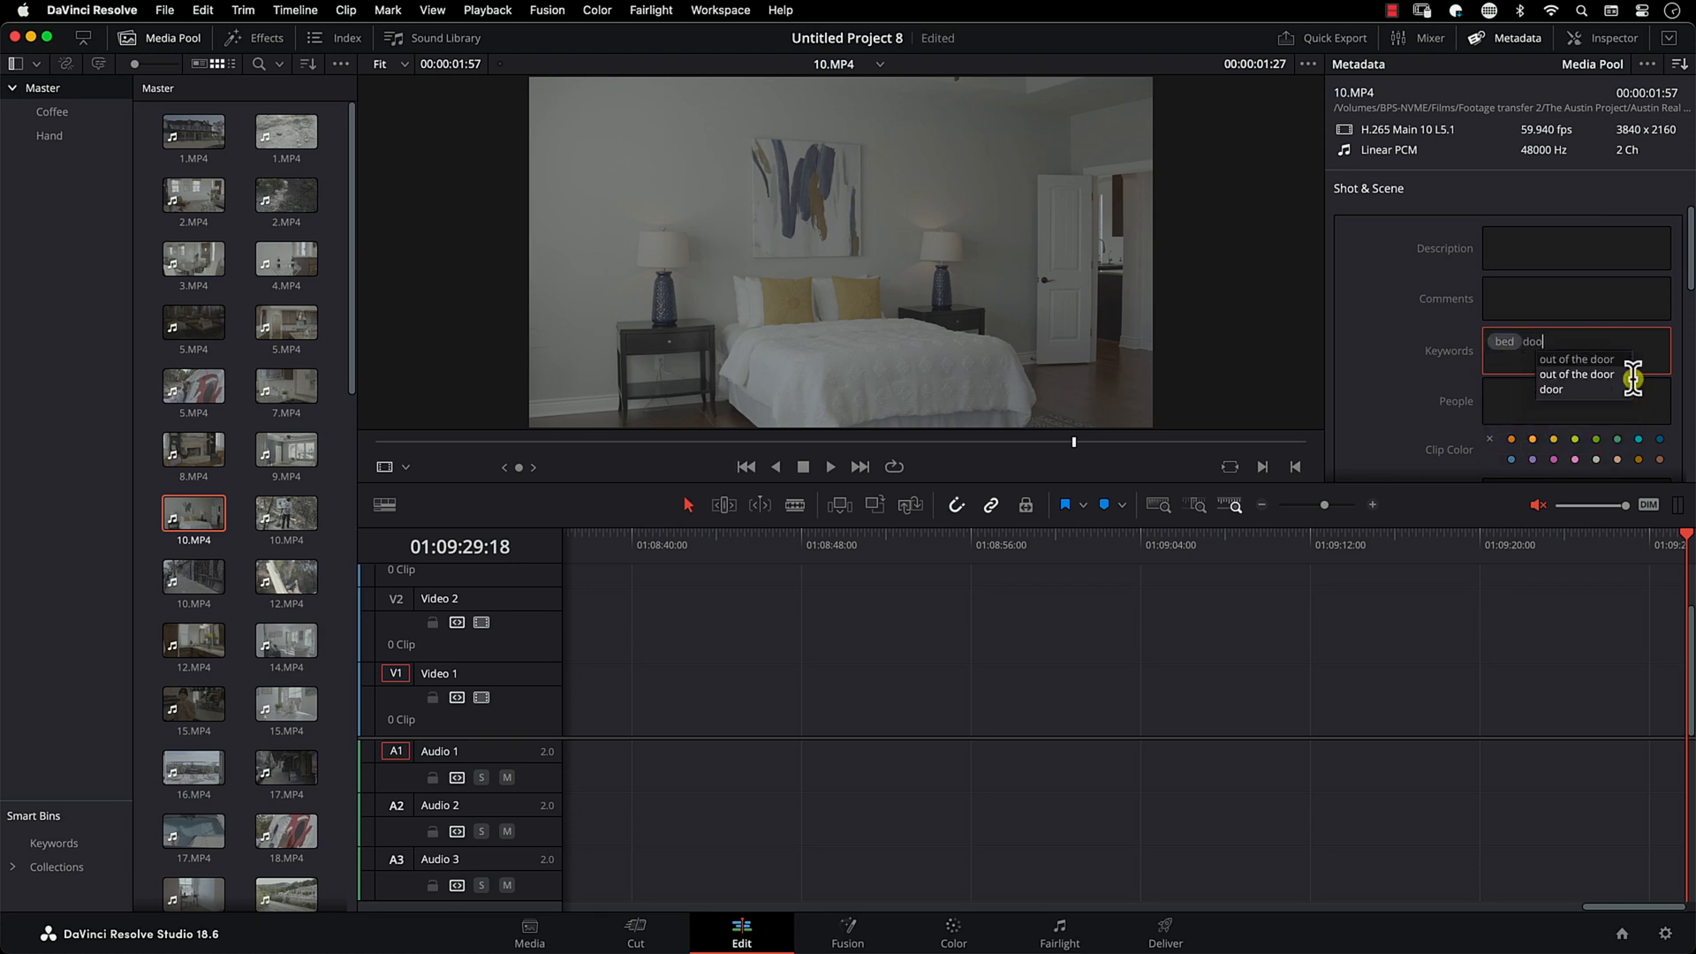
click(1551, 390)
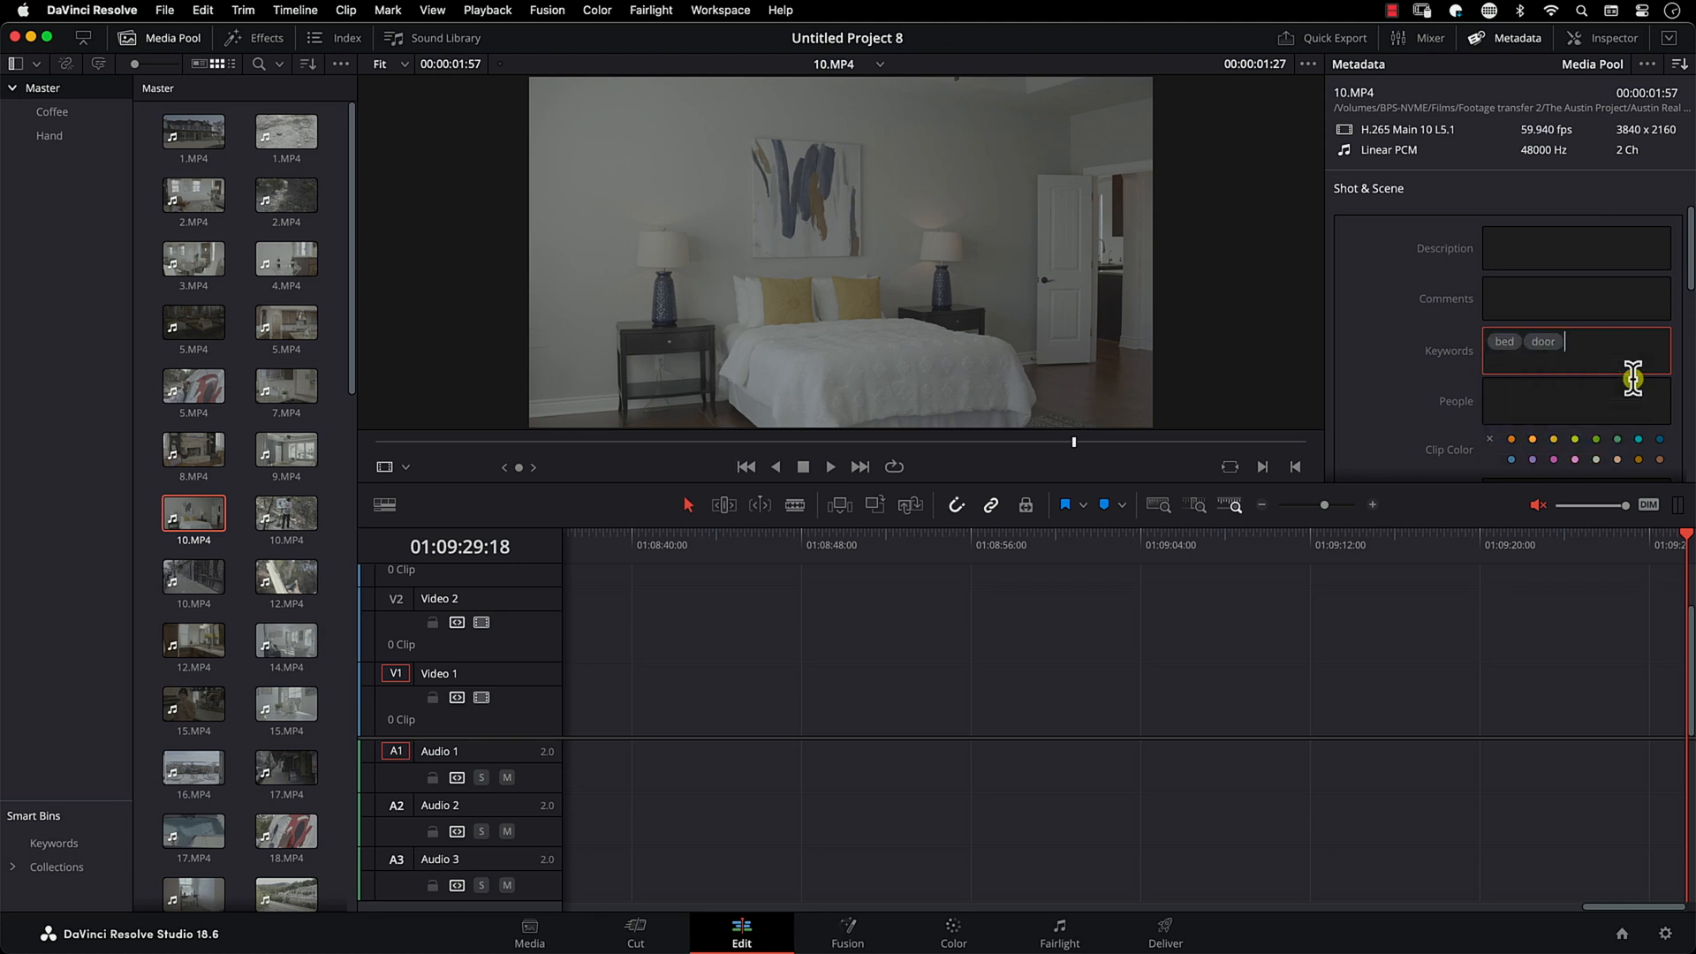
text(inter)
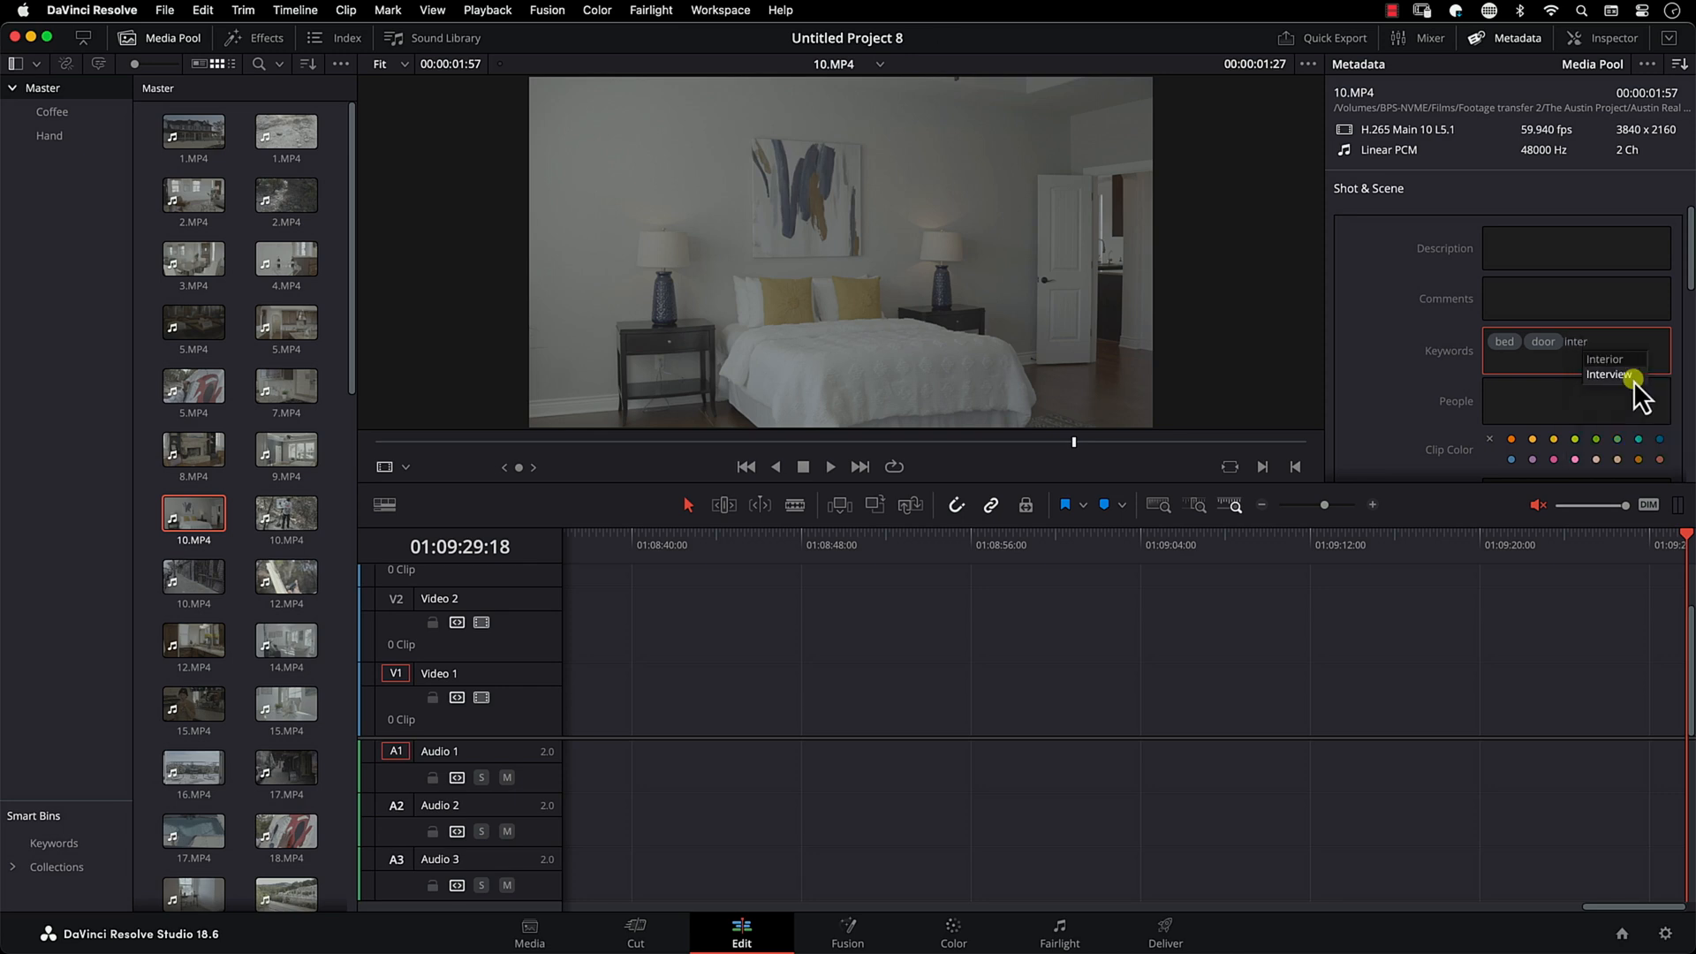